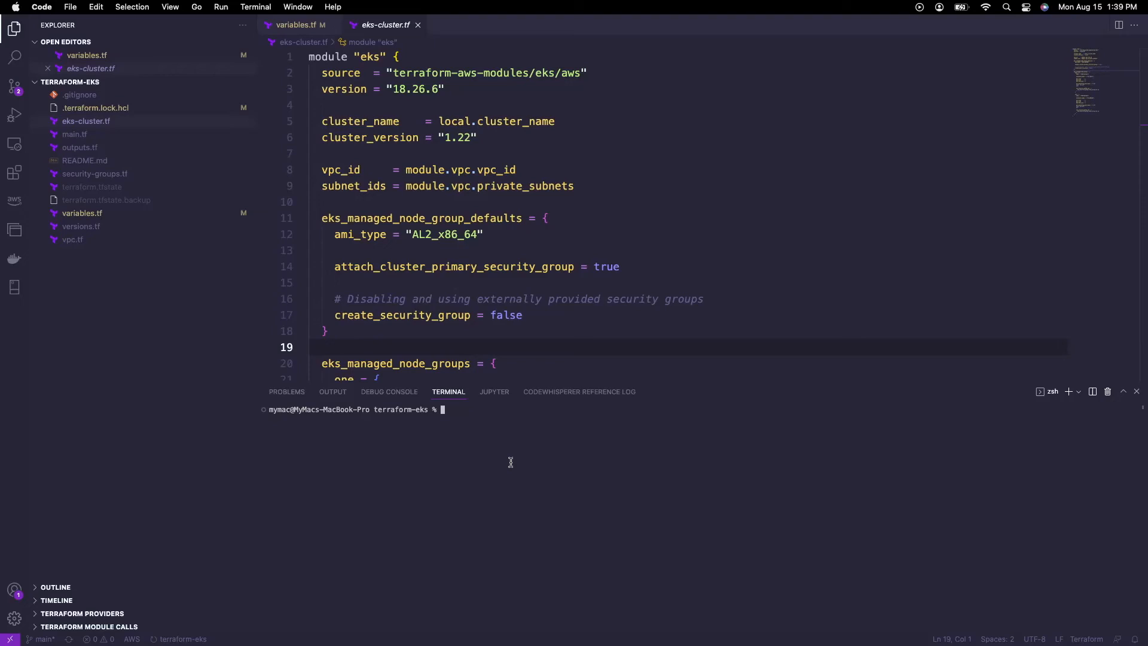
# Review security-groups.tf and eks-cluster.tf, then run terraform init in the terminal.
pyautogui.click(73, 239)
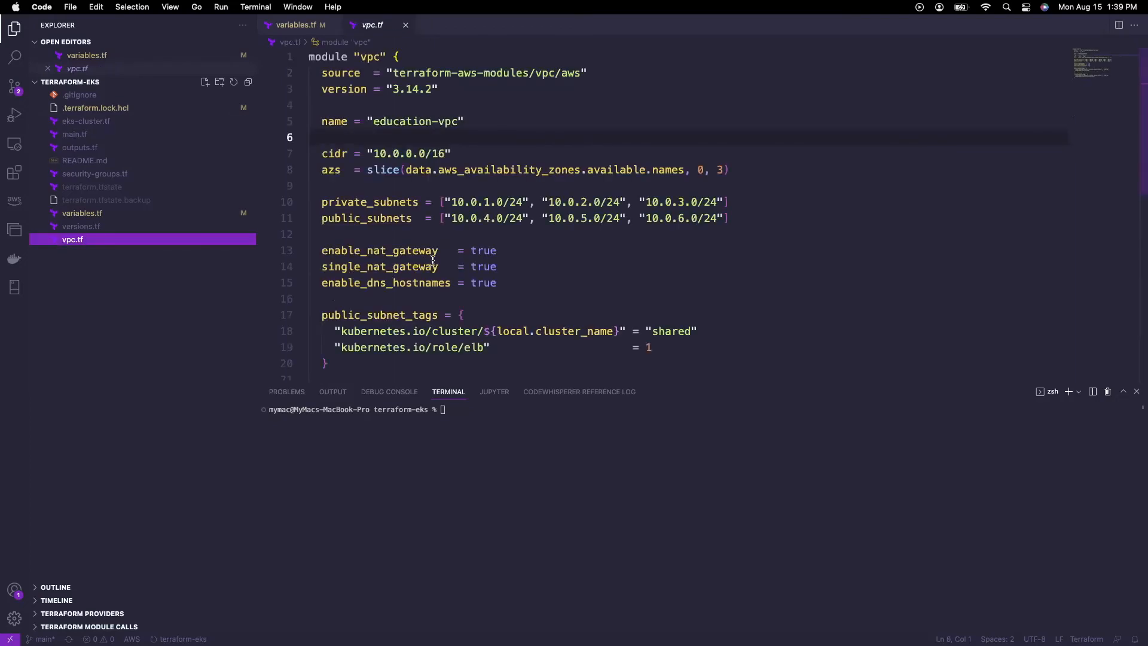
pyautogui.click(93, 173)
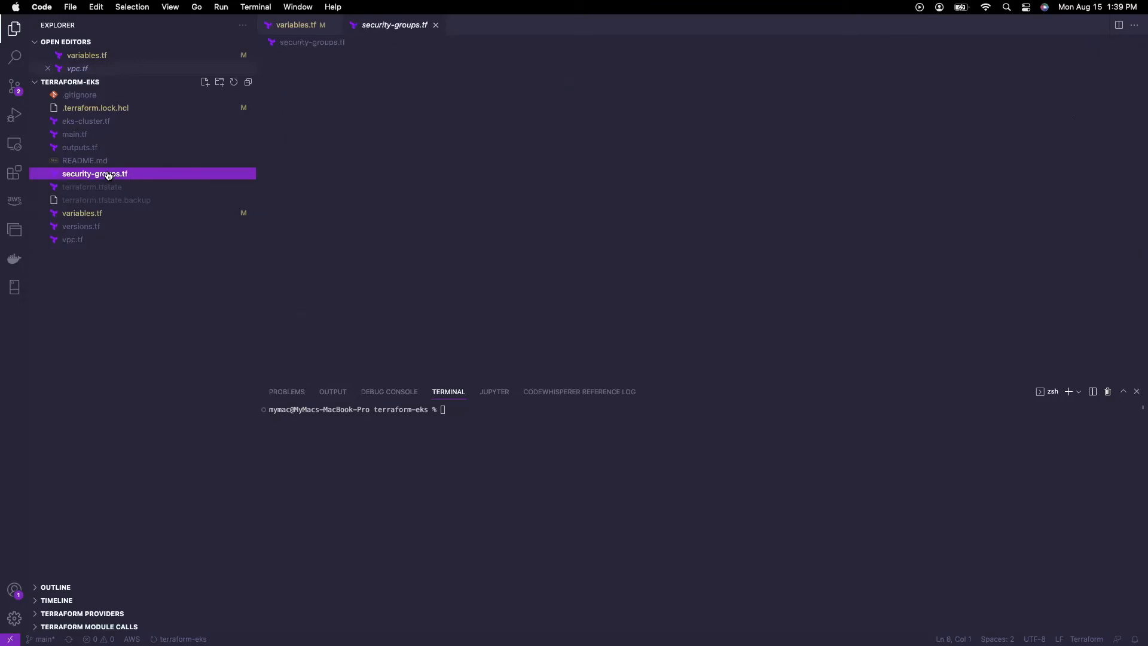
pyautogui.doubleClick(94, 173)
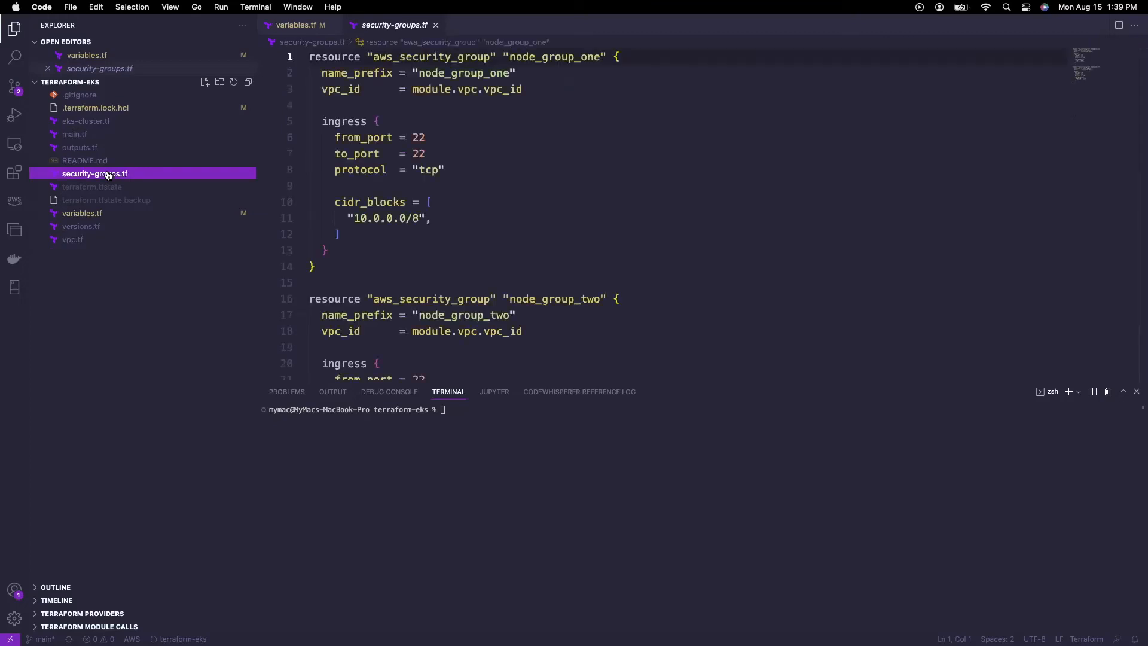
pyautogui.click(86, 121)
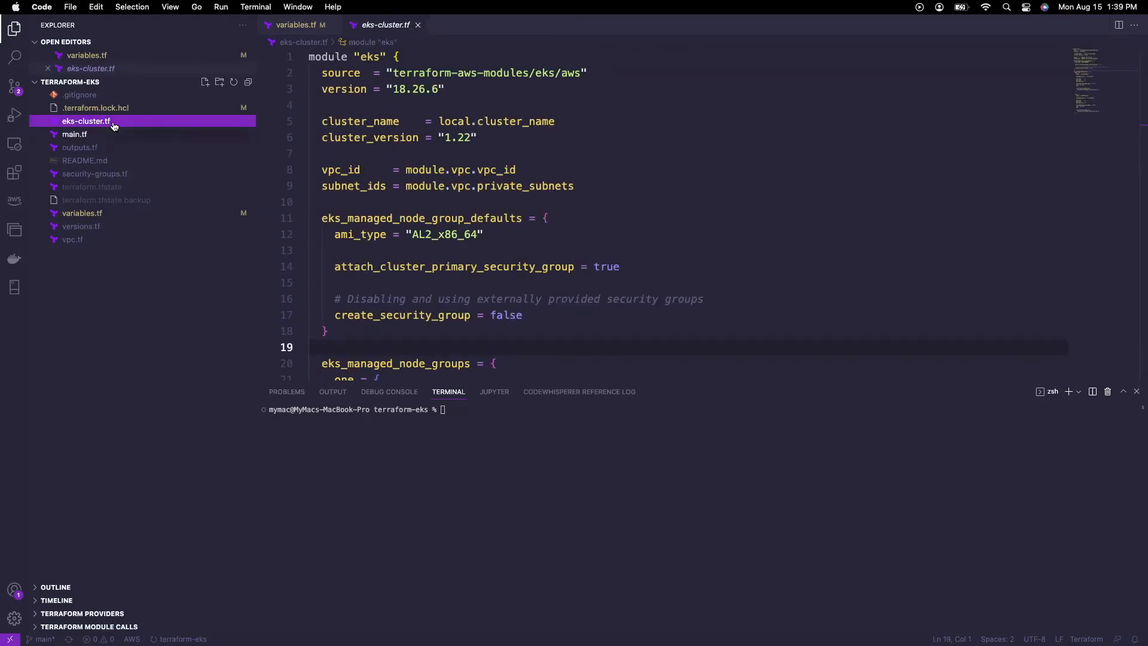
pyautogui.scroll(-3)
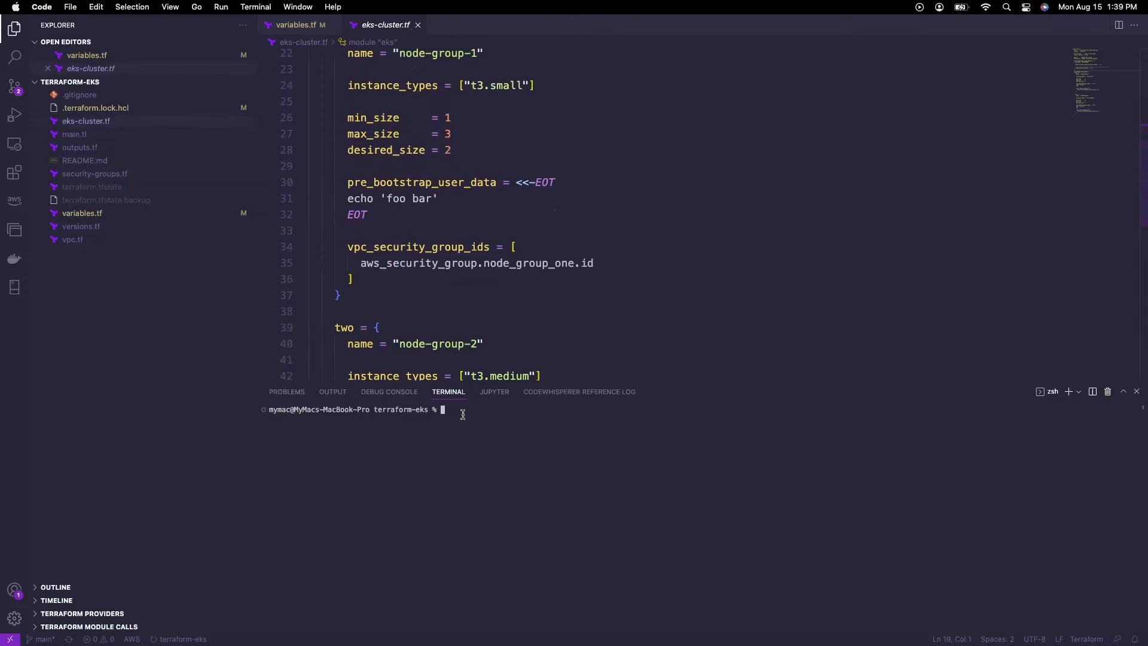
pyautogui.write('terraform init')
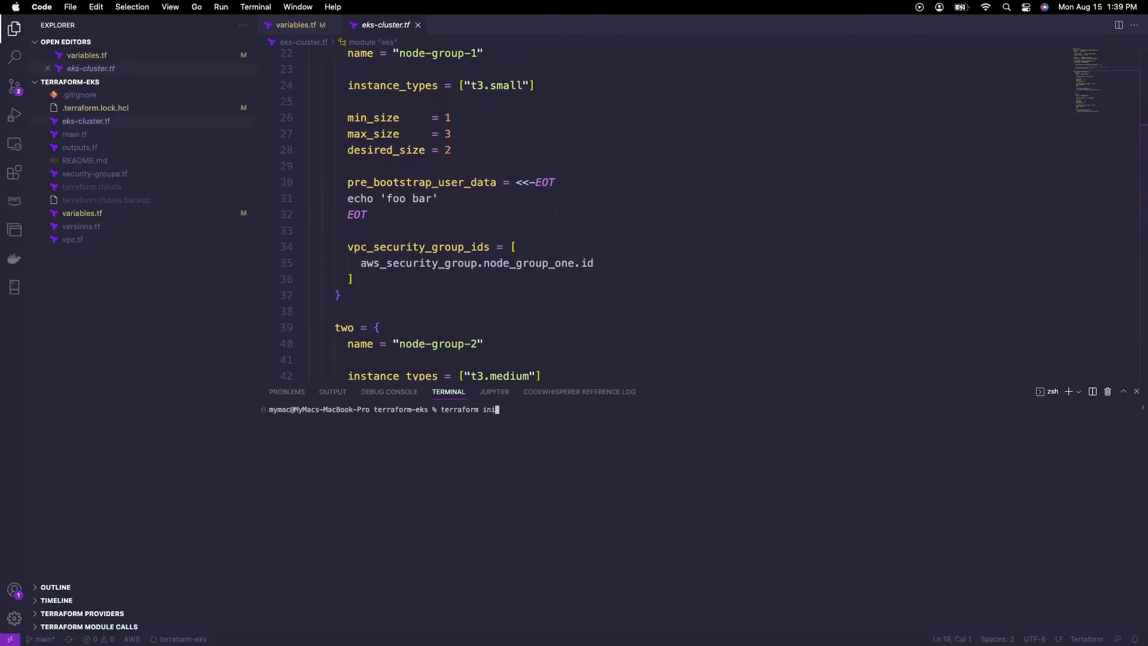
pyautogui.press('enter')
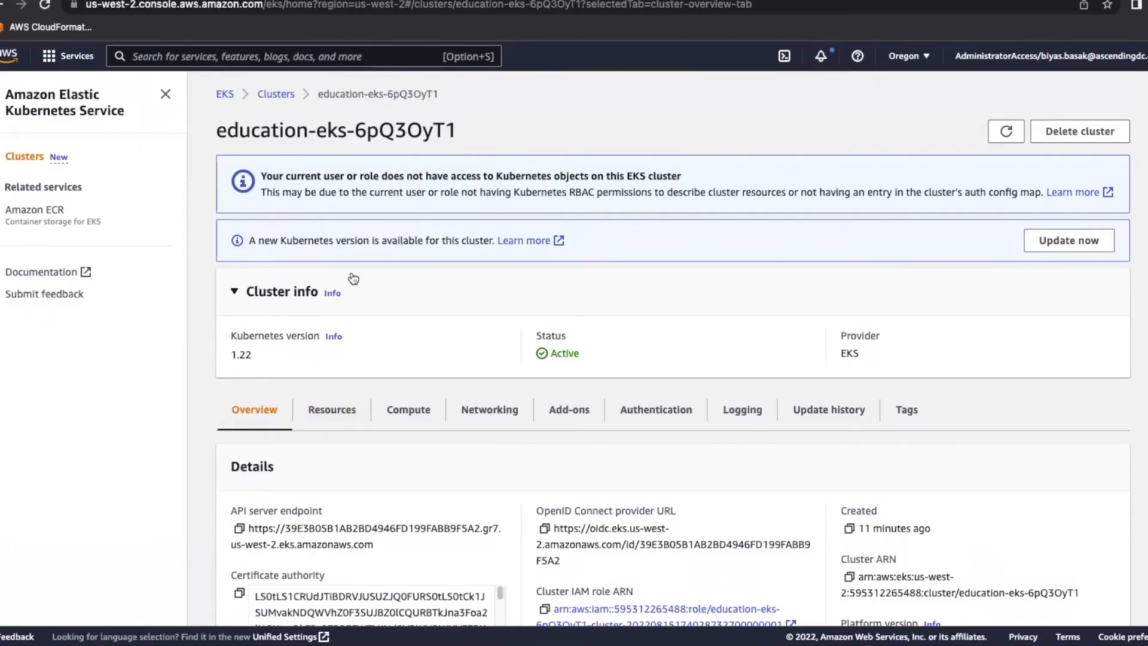
pyautogui.moveTo(388, 189)
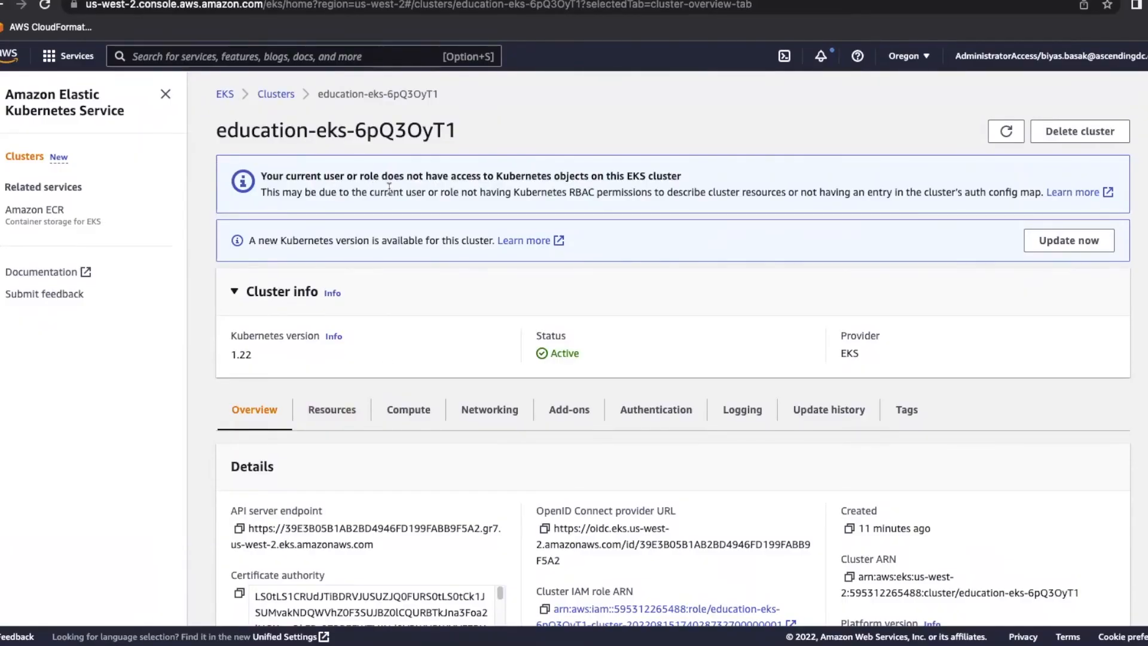
# View the education-eks cluster's compute resources to see its two creating node groups.
pyautogui.doubleClick(399, 130)
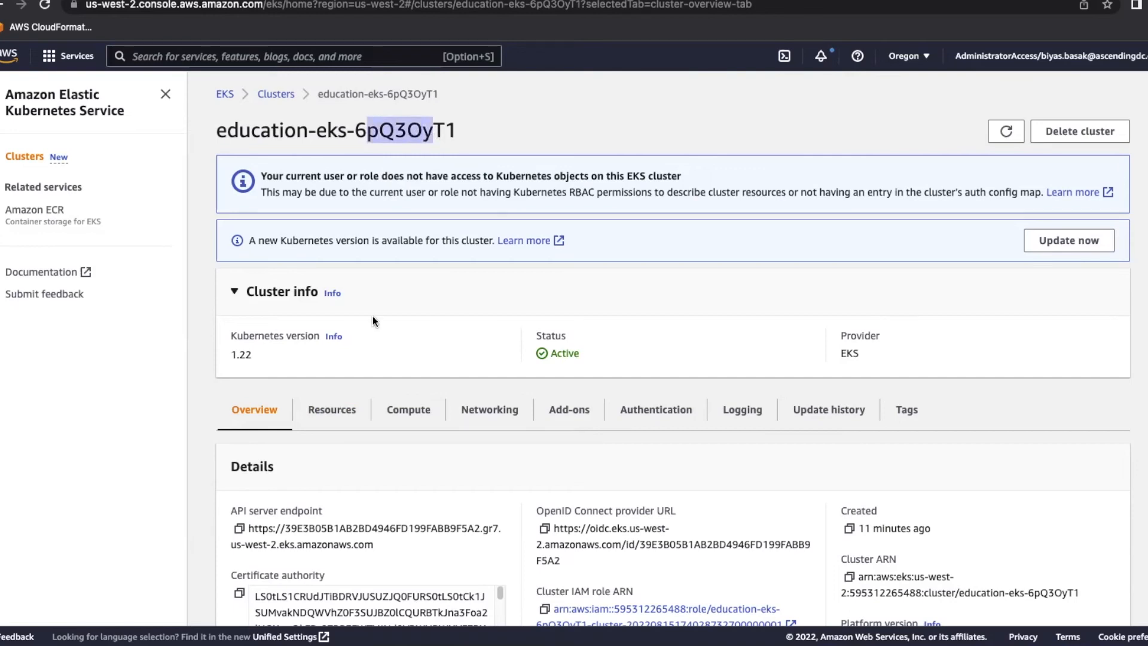
pyautogui.click(331, 409)
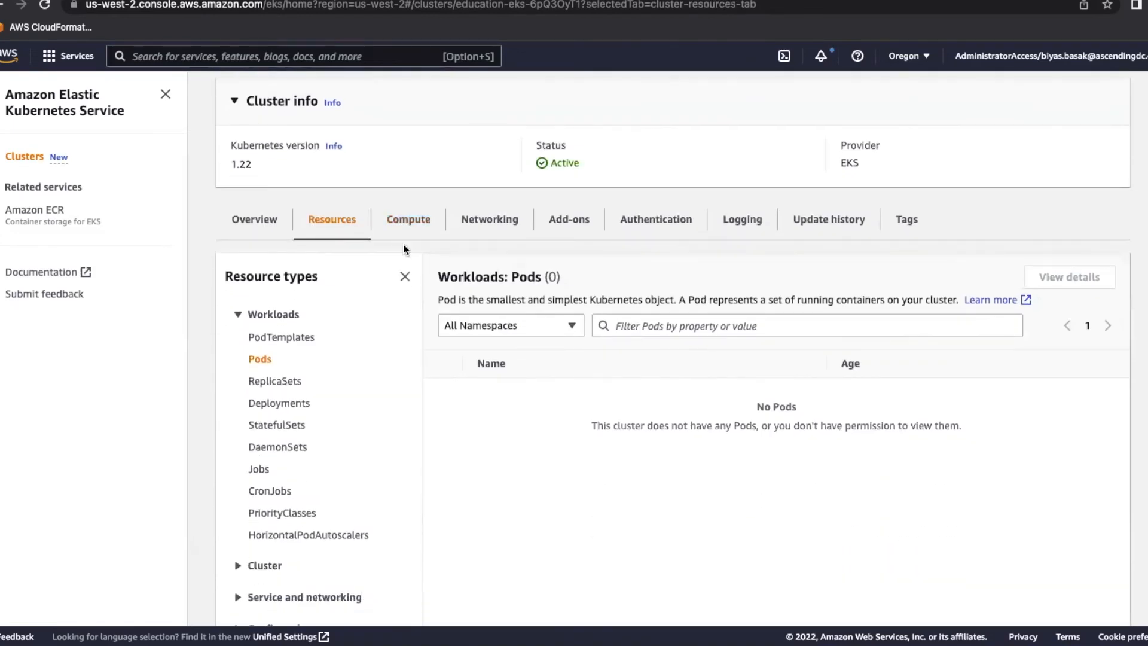
pyautogui.click(408, 219)
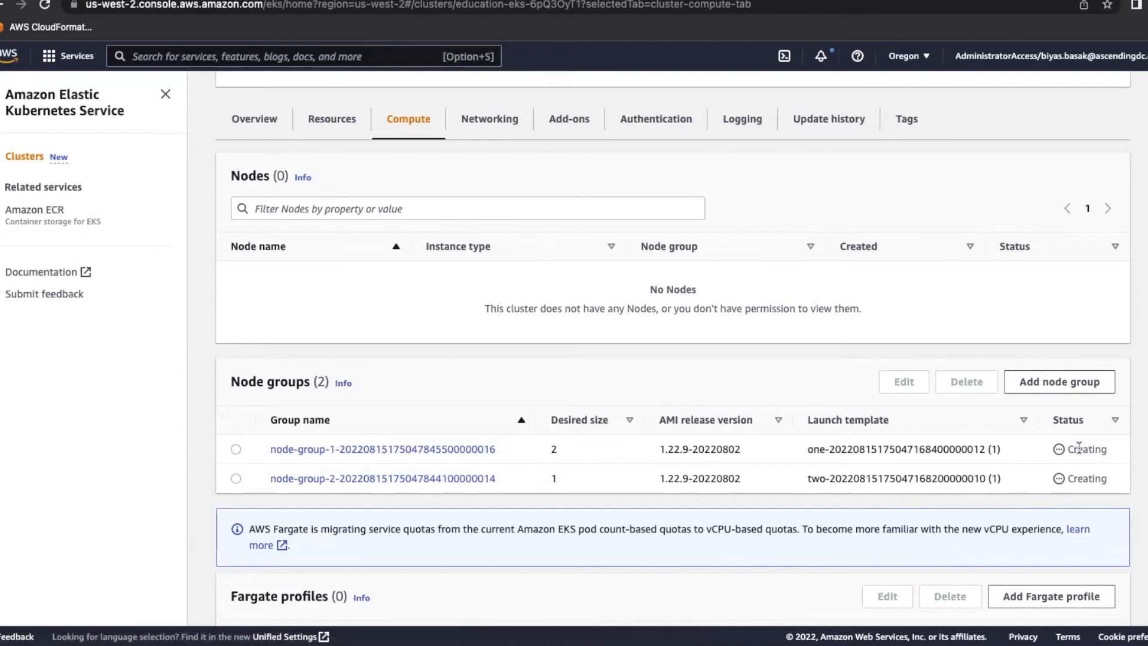
pyautogui.moveTo(564, 453)
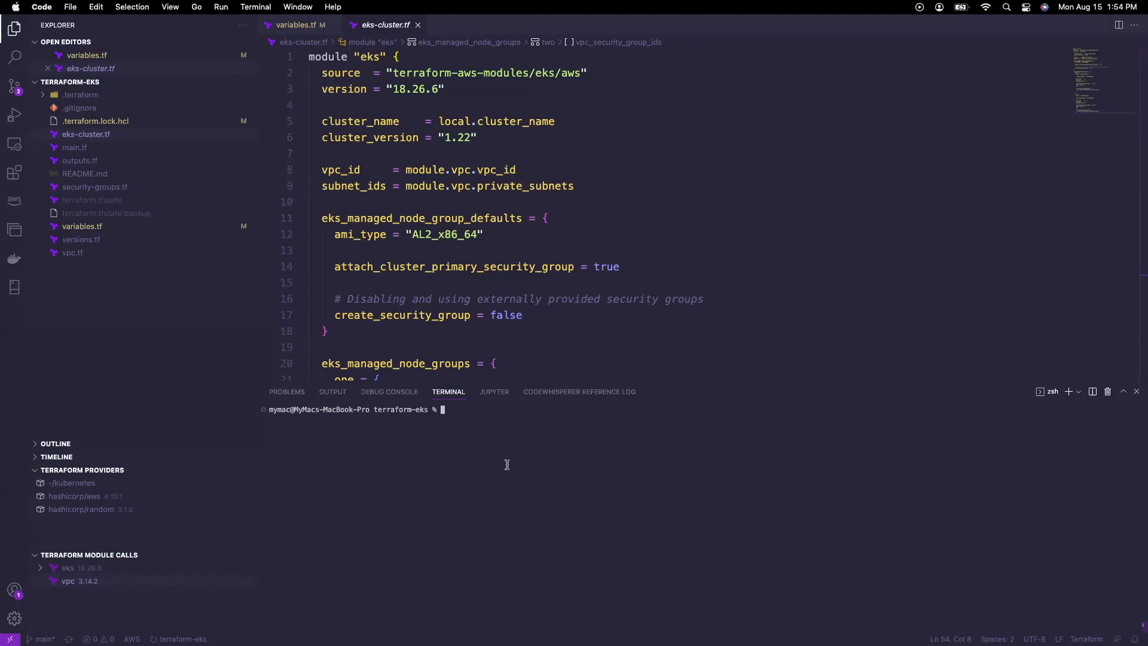
# Run terraform destroy and confirm with 'yes' to tear down all 56 resources.
pyautogui.write('terraform')
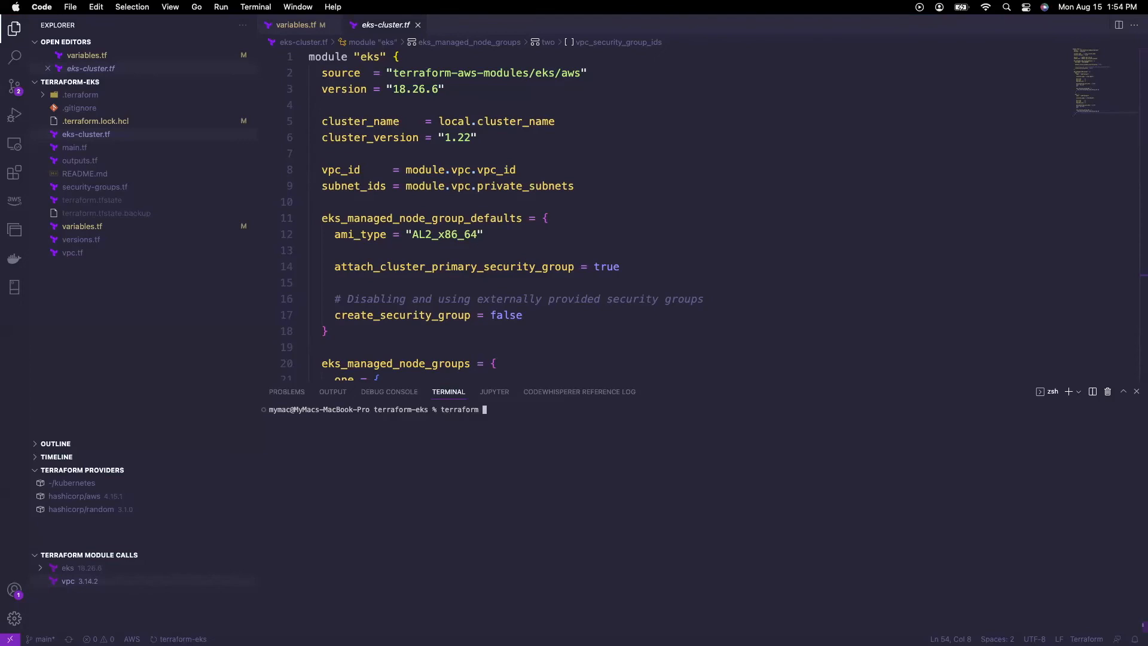
pyautogui.write('destroy')
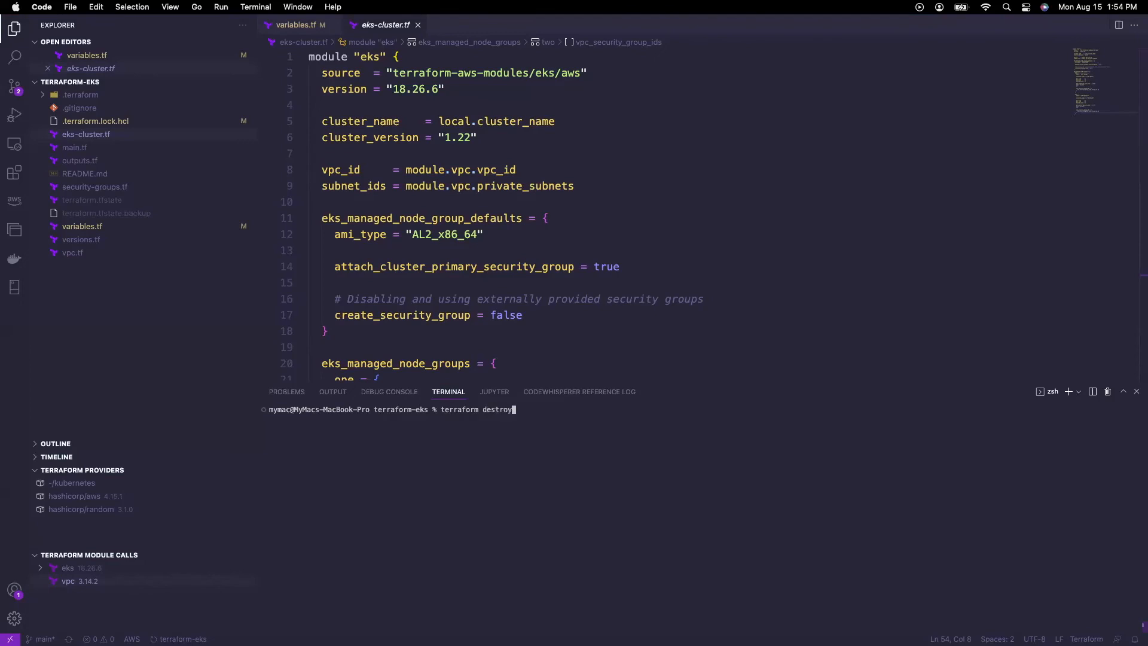
pyautogui.press('enter')
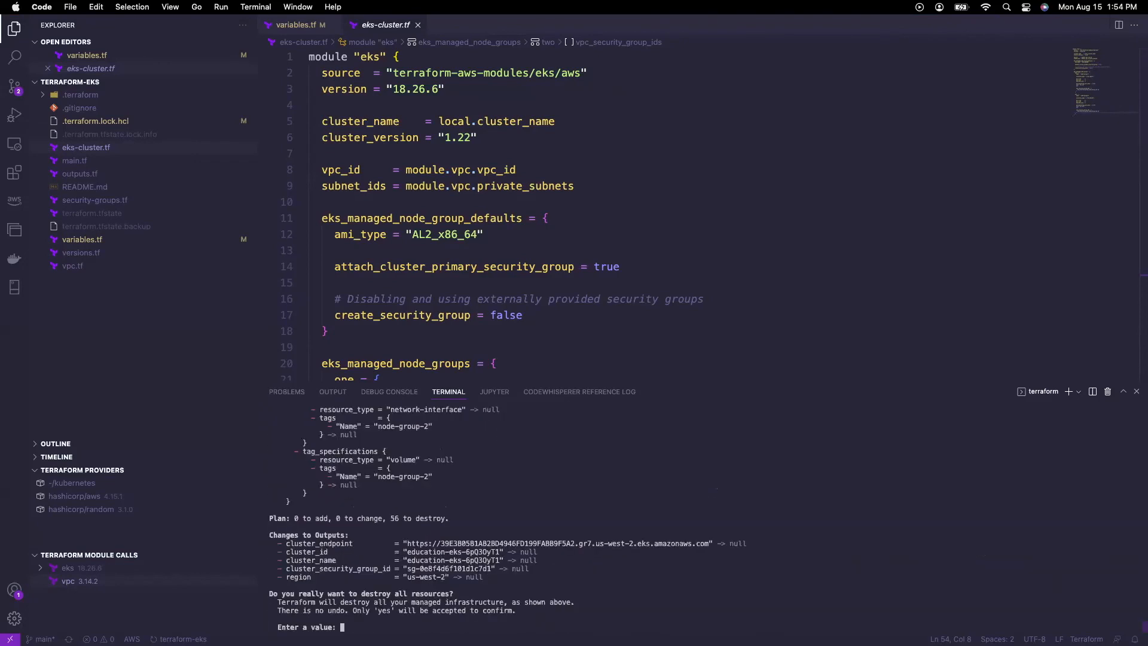
pyautogui.write('yes')
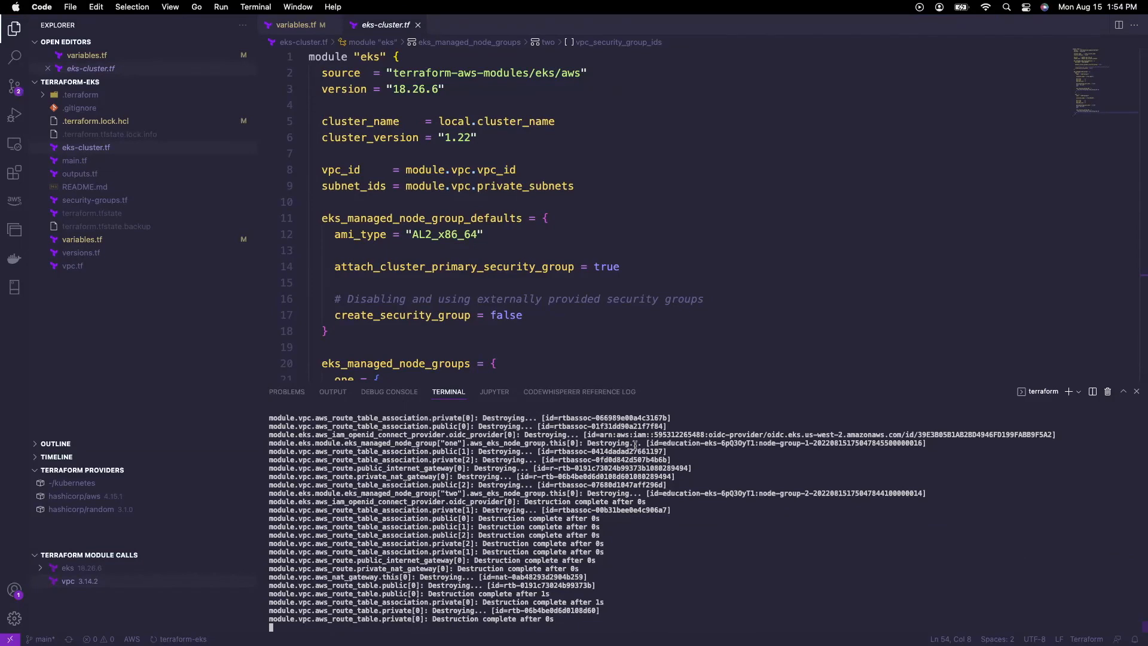
pyautogui.moveTo(557, 520)
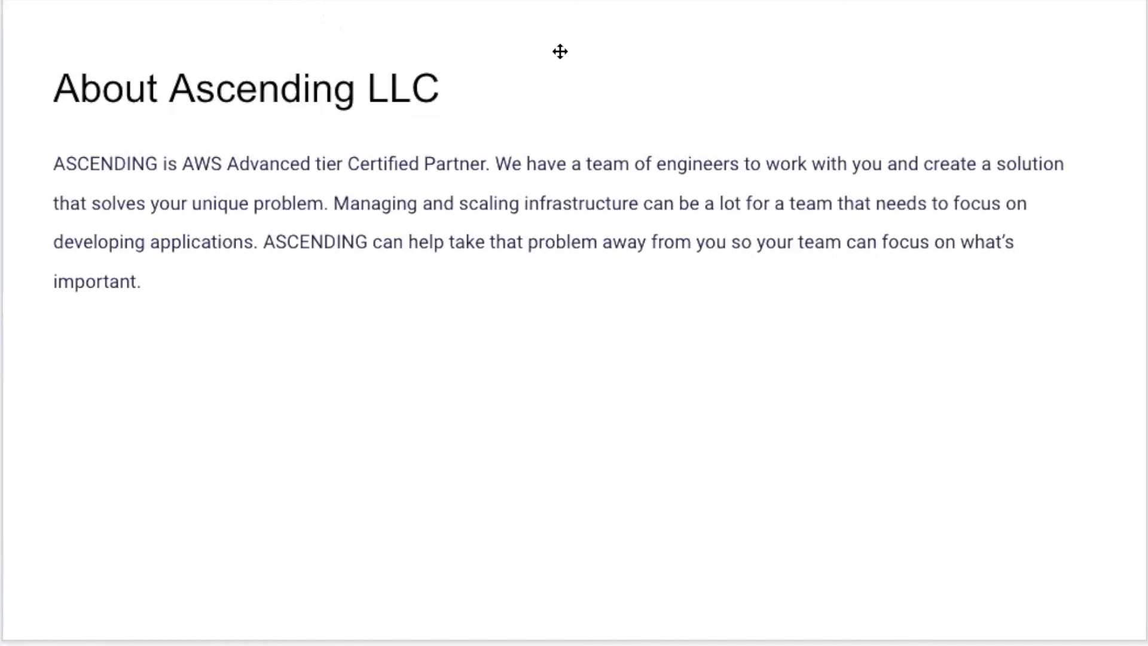
pyautogui.moveTo(94, 252)
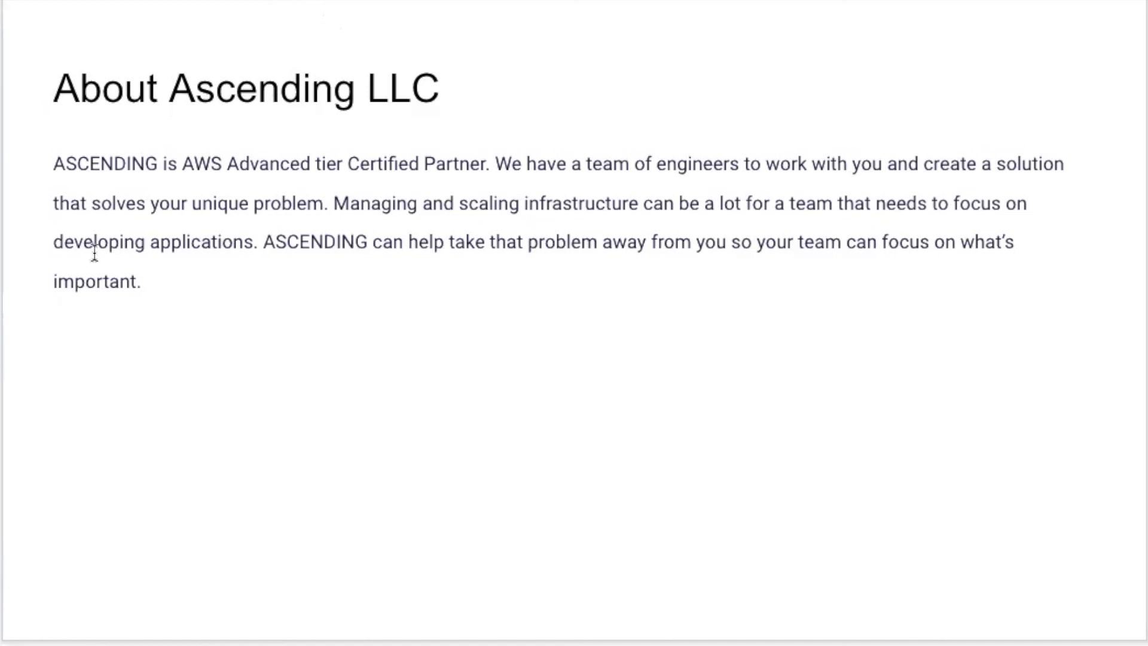